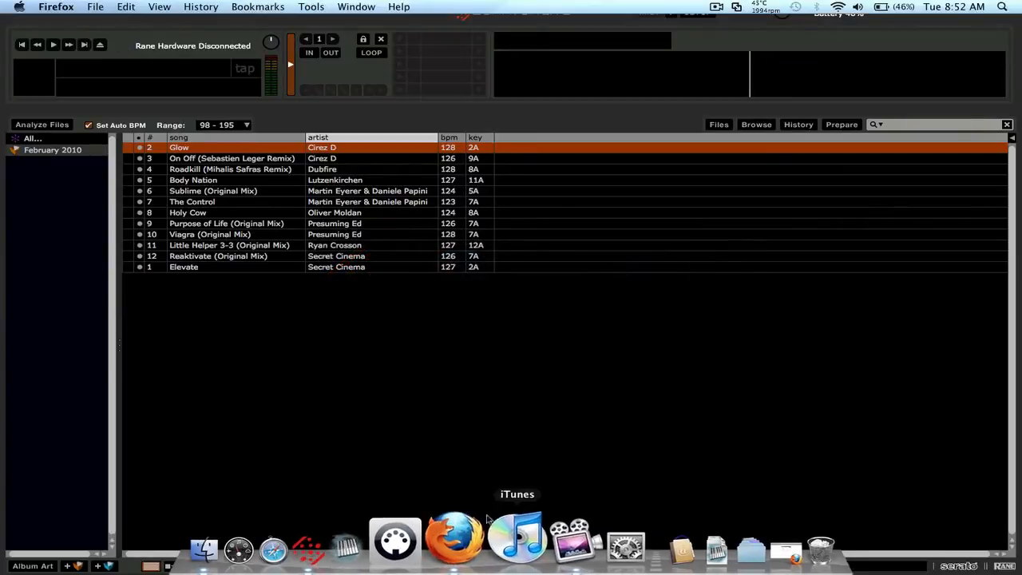
# Step: Switch from Scratch Live to Firefox via the Dock
pyautogui.click(454, 548)
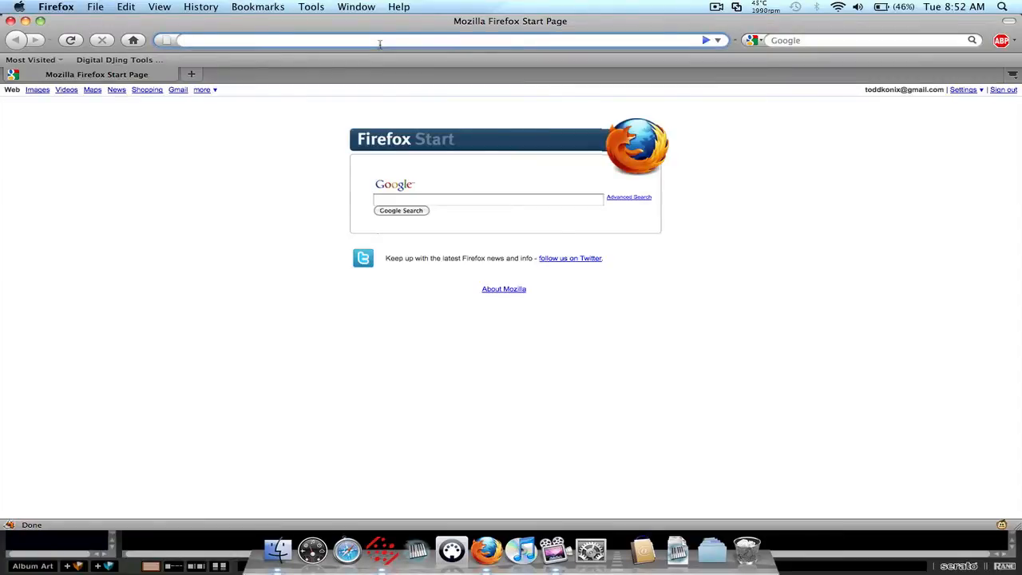
# Step: Go to discogs.com and search for 'Cirez D'
pyautogui.write('discogs.com/')
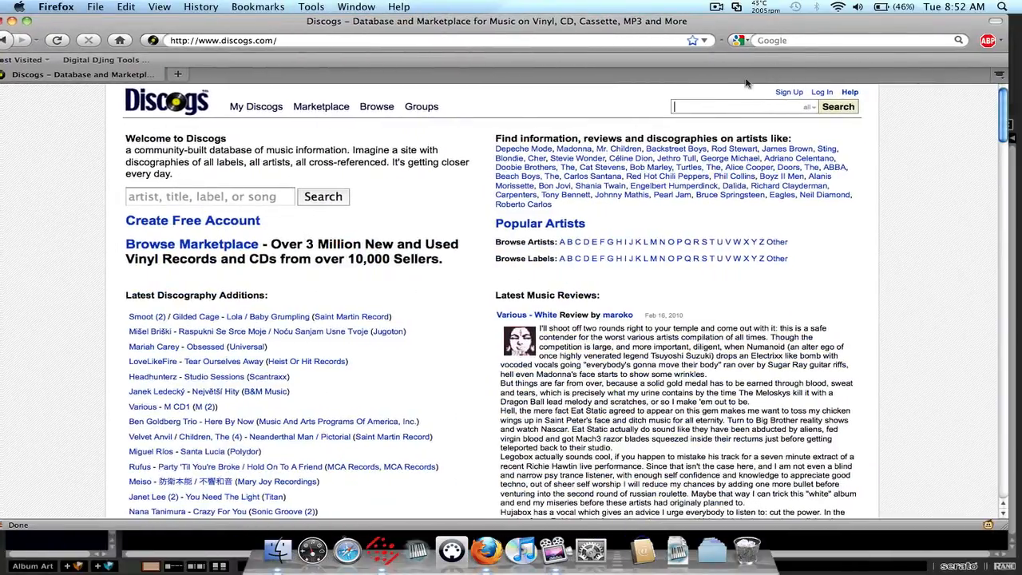
pyautogui.write('Cire')
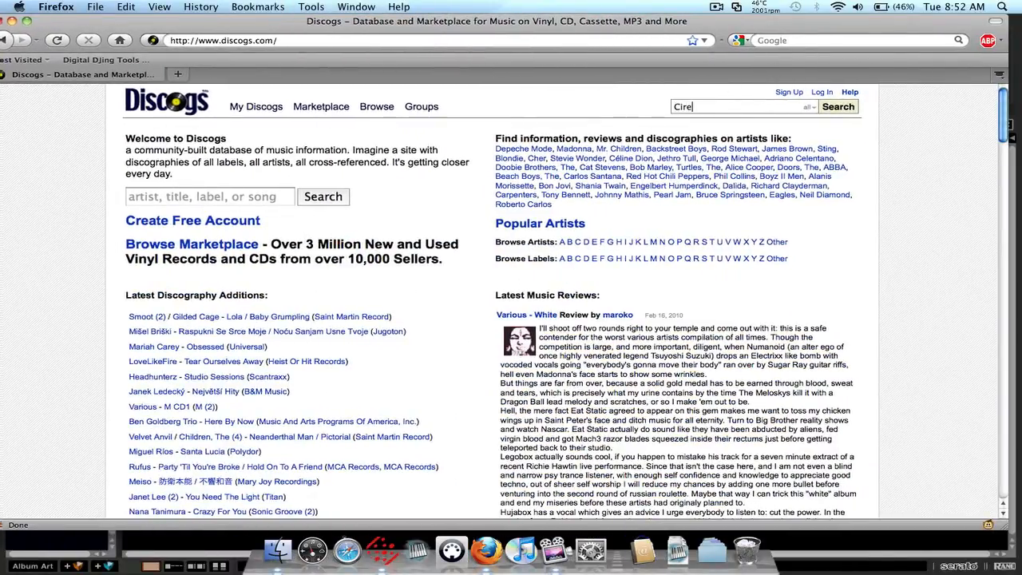
pyautogui.click(838, 106)
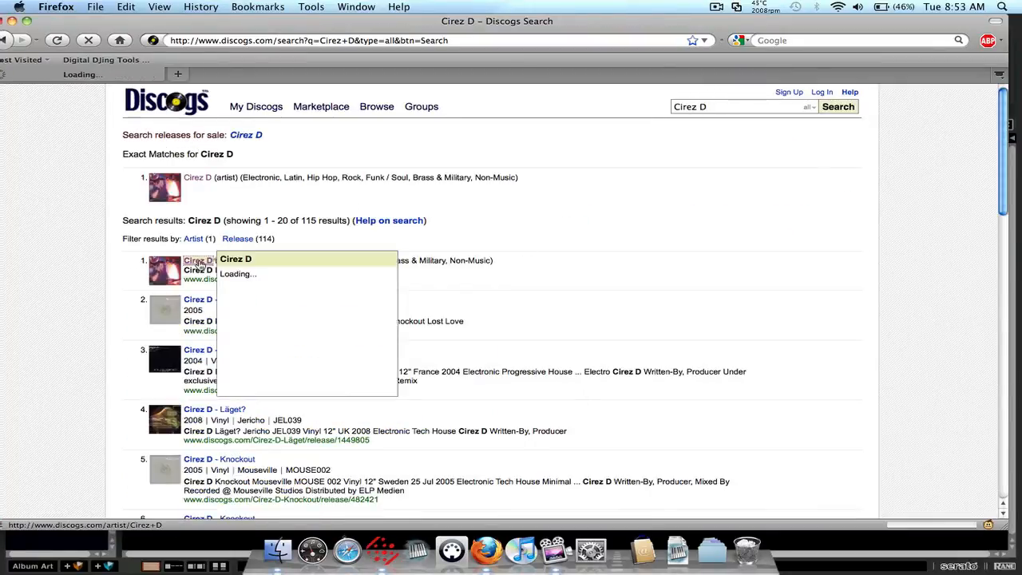
# Step: Open Cirez D's discography and the Glow / On Off release page
pyautogui.click(197, 178)
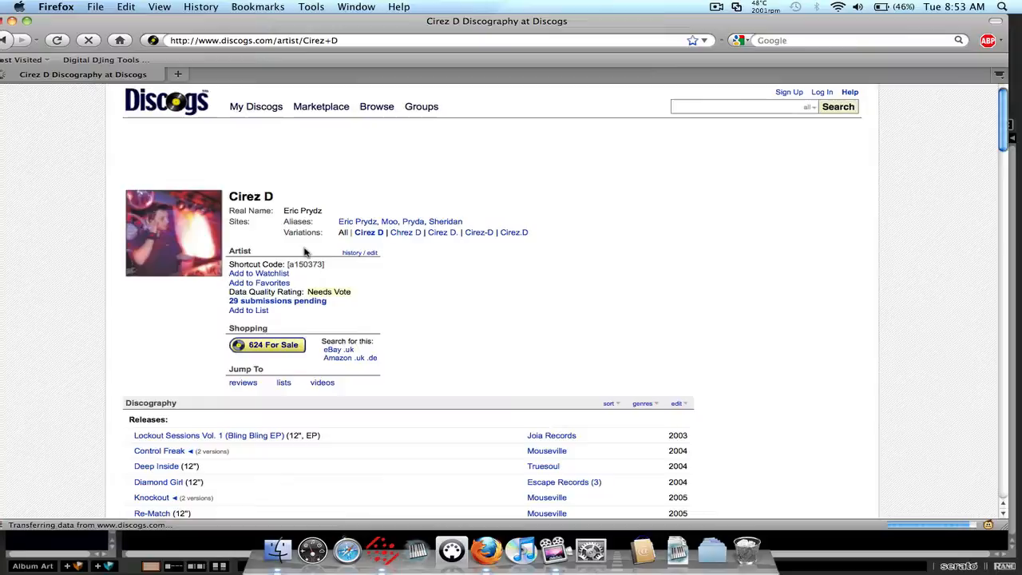
pyautogui.scroll(-3)
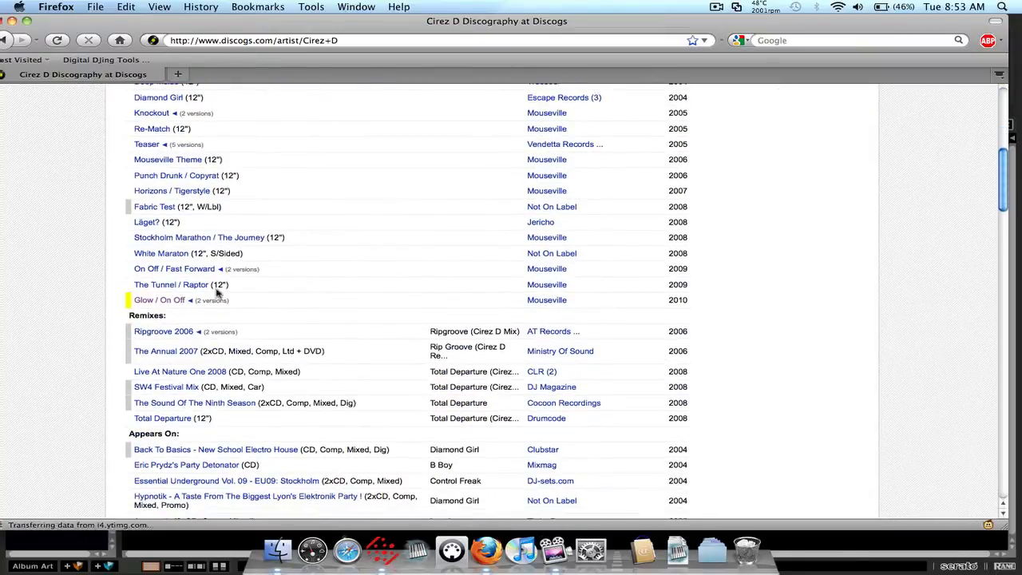
pyautogui.click(159, 300)
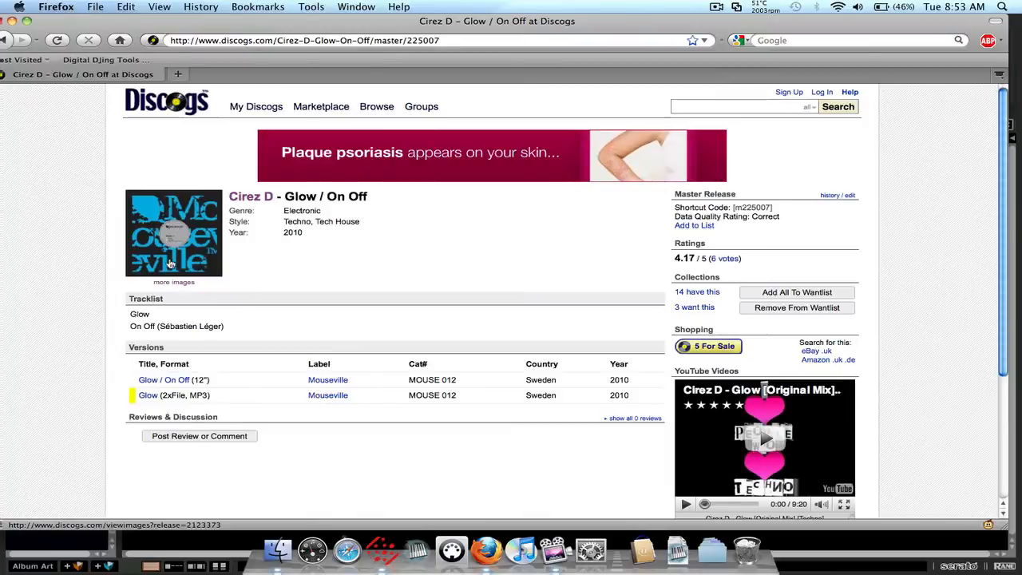
# Step: View the Glow / On Off cover images full size
pyautogui.click(173, 232)
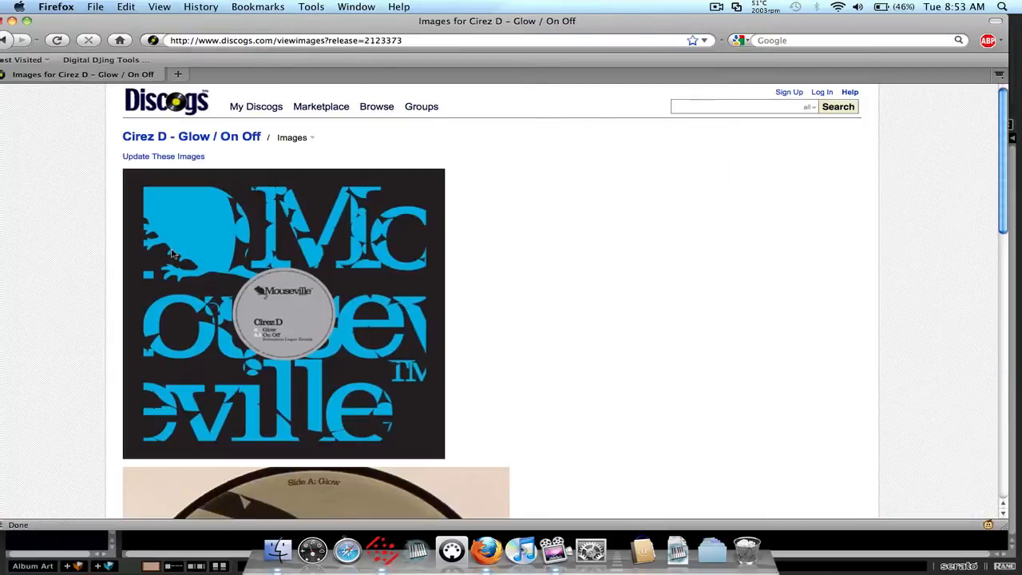
pyautogui.scroll(-3)
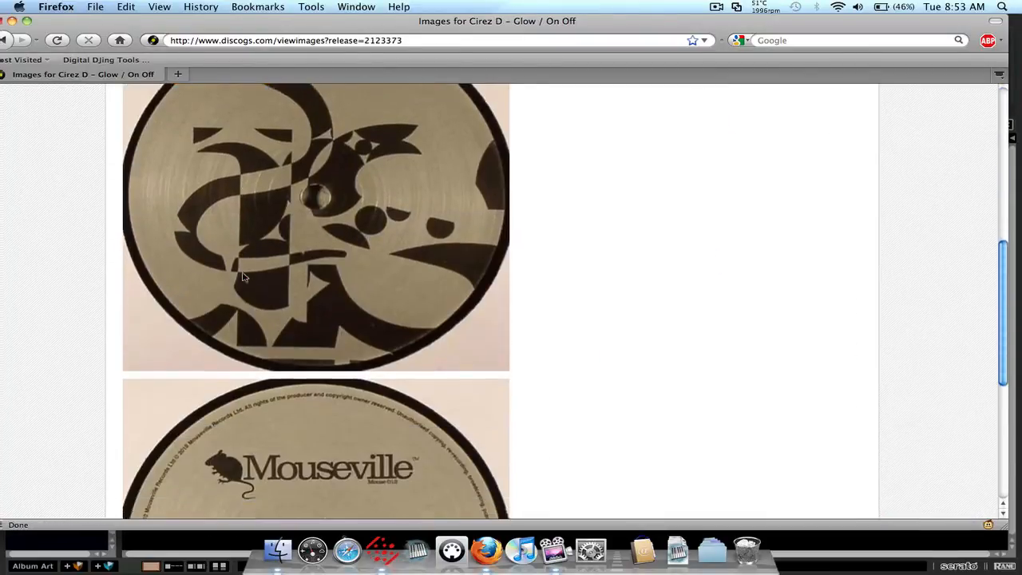
pyautogui.scroll(3)
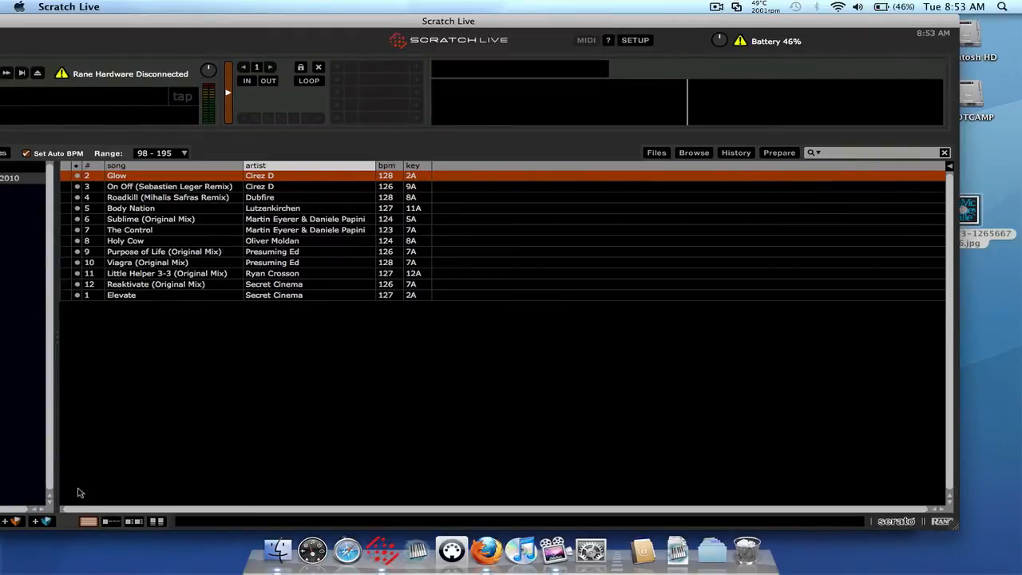
# Step: Switch the Scratch Live library to the album art view
pyautogui.click(111, 522)
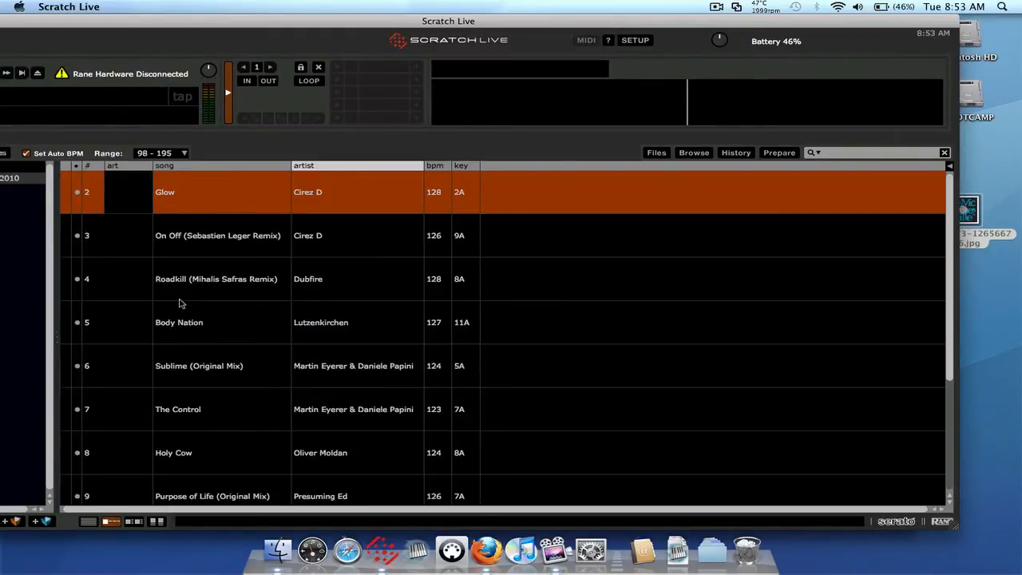
pyautogui.moveTo(623, 240)
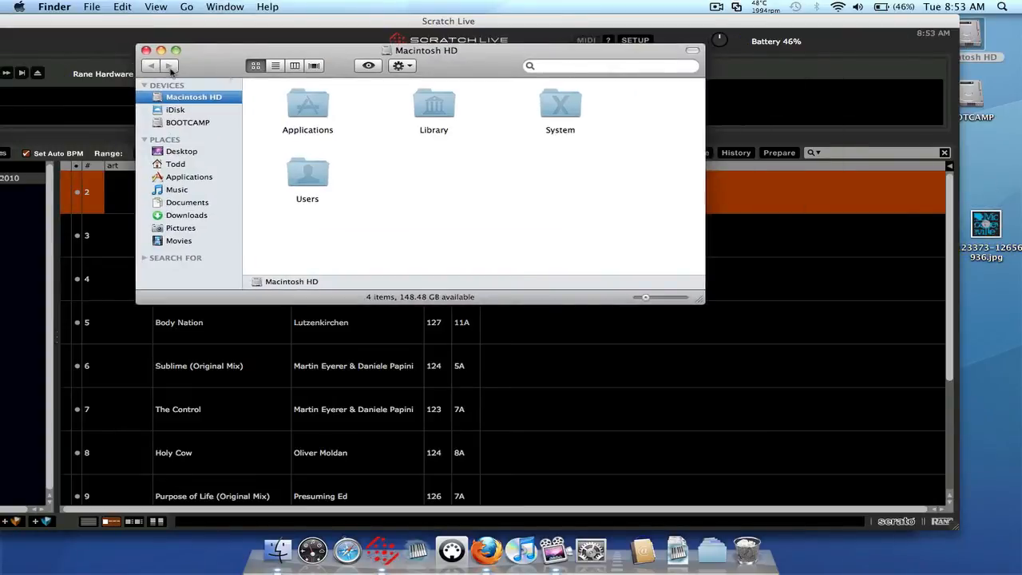
# Step: Close the Finder window
pyautogui.click(146, 50)
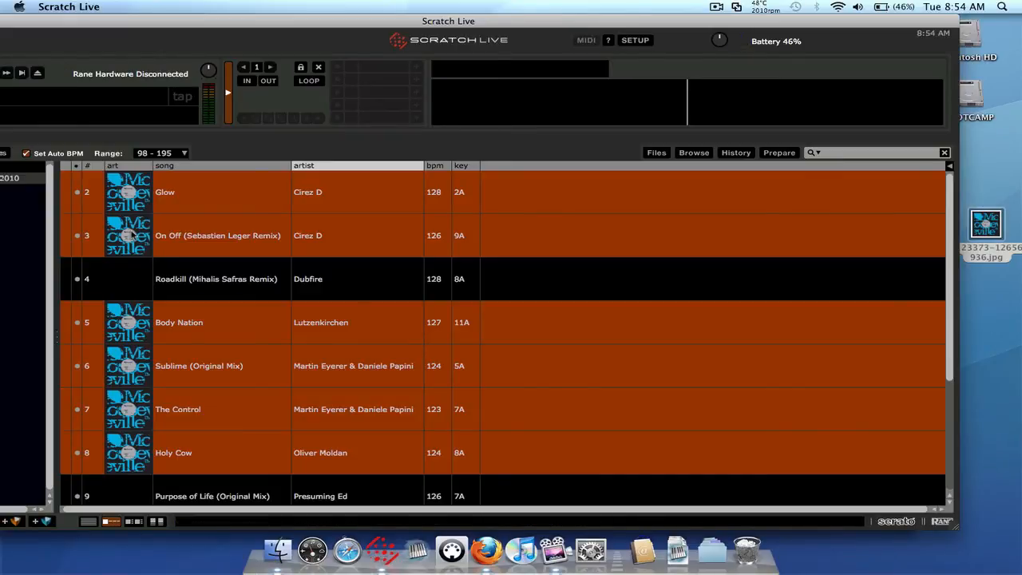
# Step: Review the full track list, then open the Files panel
pyautogui.scroll(-3)
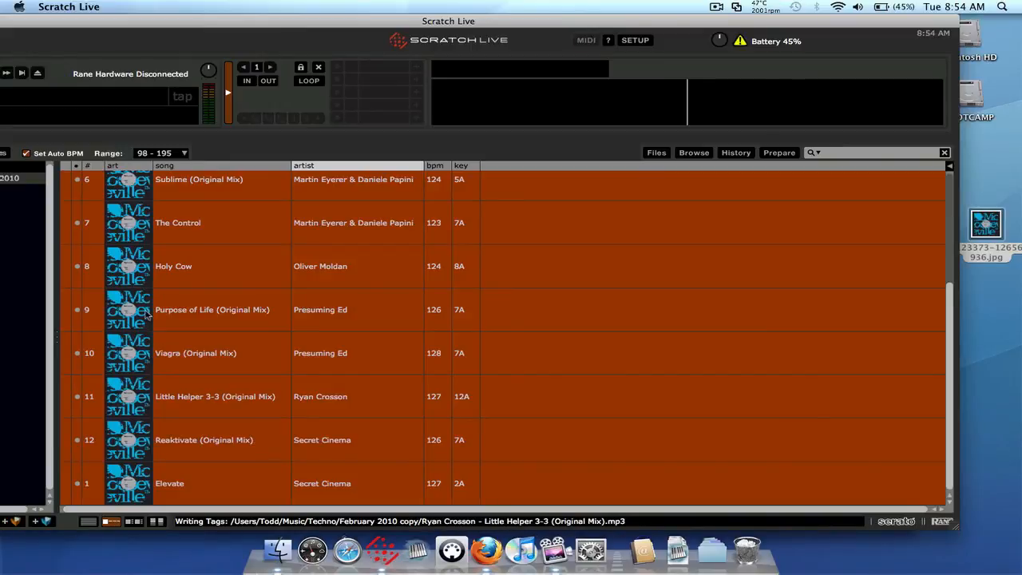
pyautogui.scroll(3)
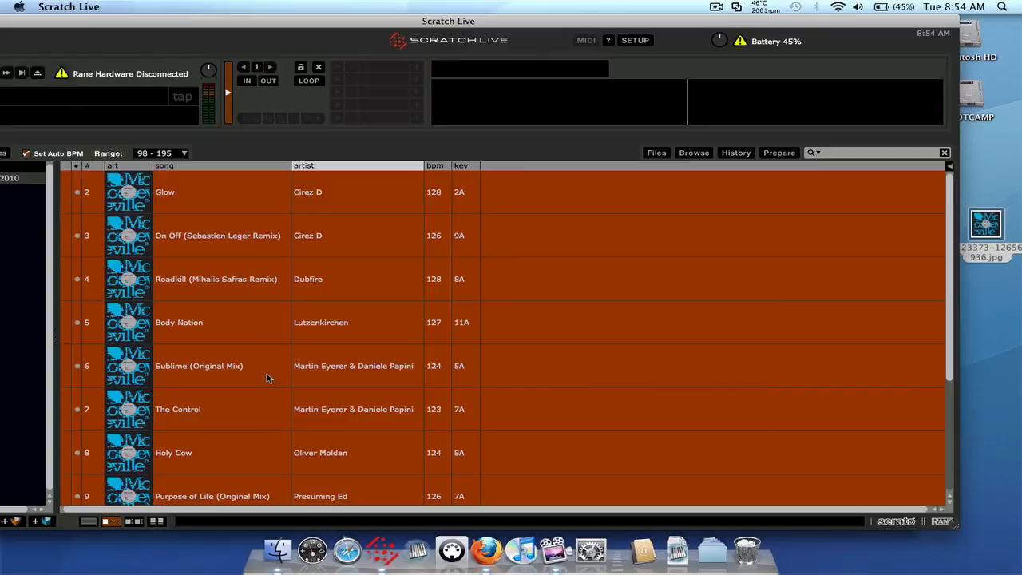
pyautogui.moveTo(264, 378)
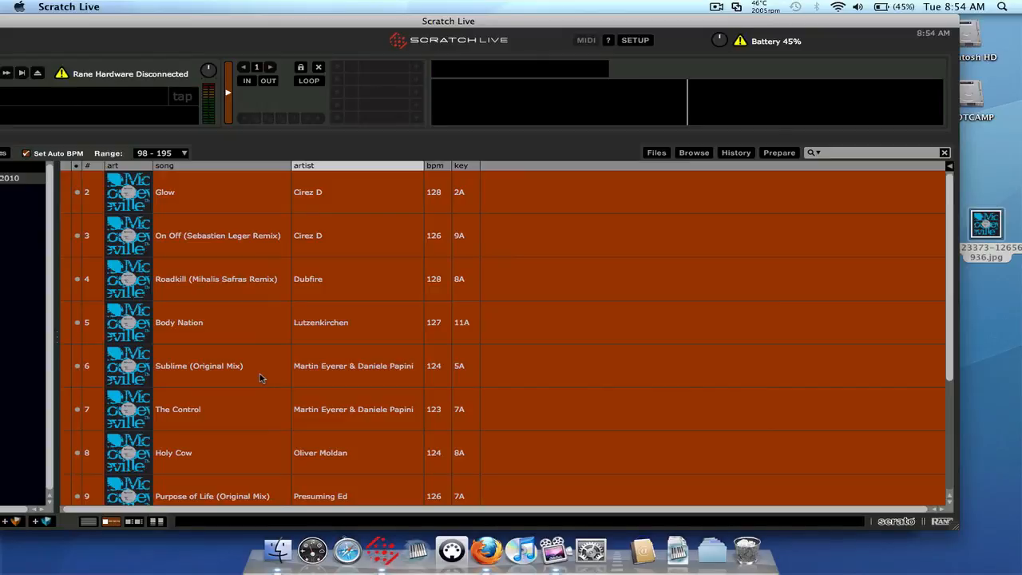
pyautogui.moveTo(157, 238)
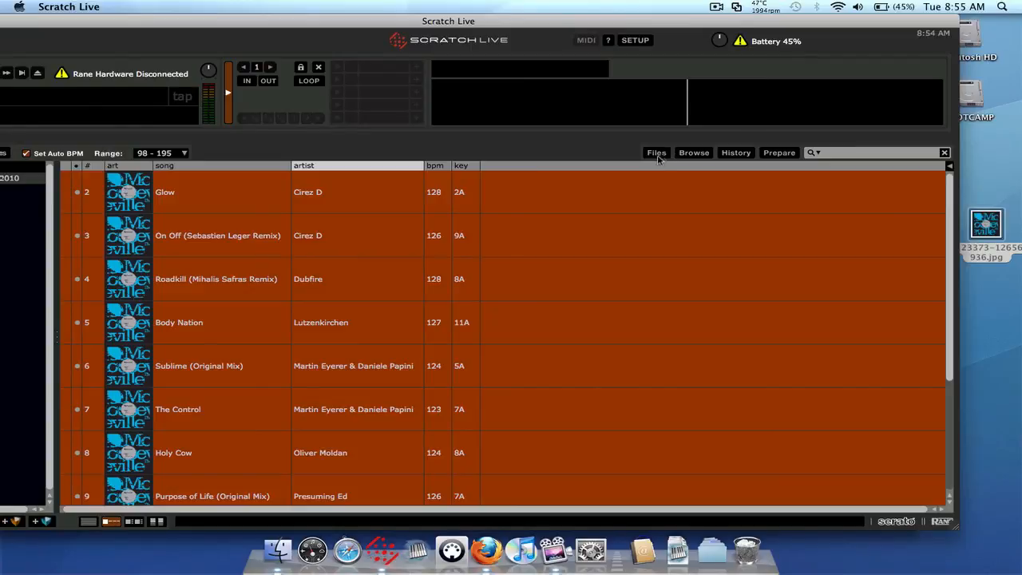
pyautogui.click(656, 152)
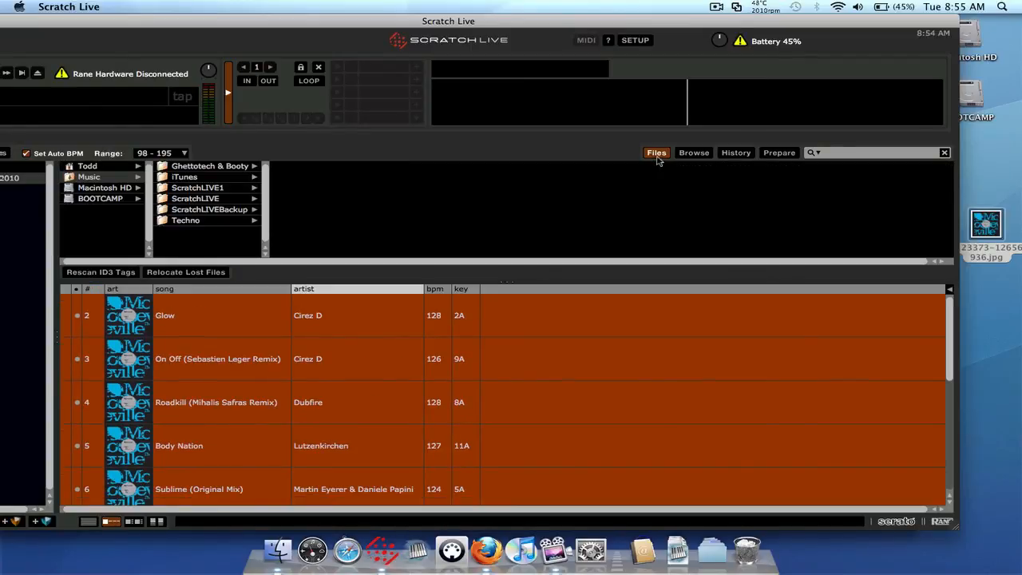